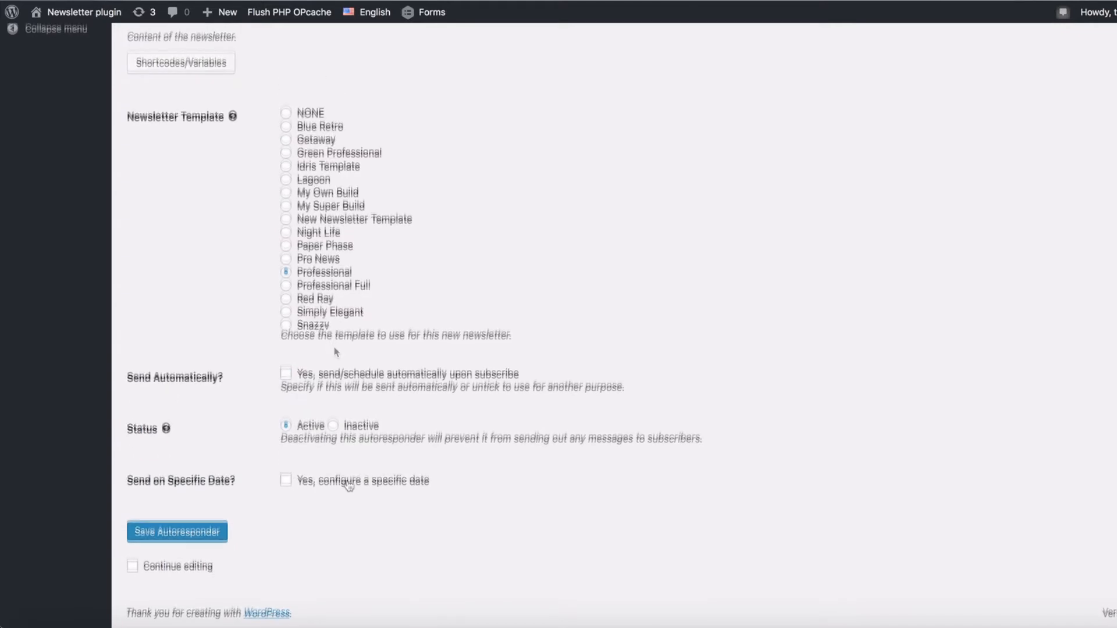
# - Choose 'Yes, configure a specific date' so the birthday autoresponder sends on a date
pyautogui.click(177, 532)
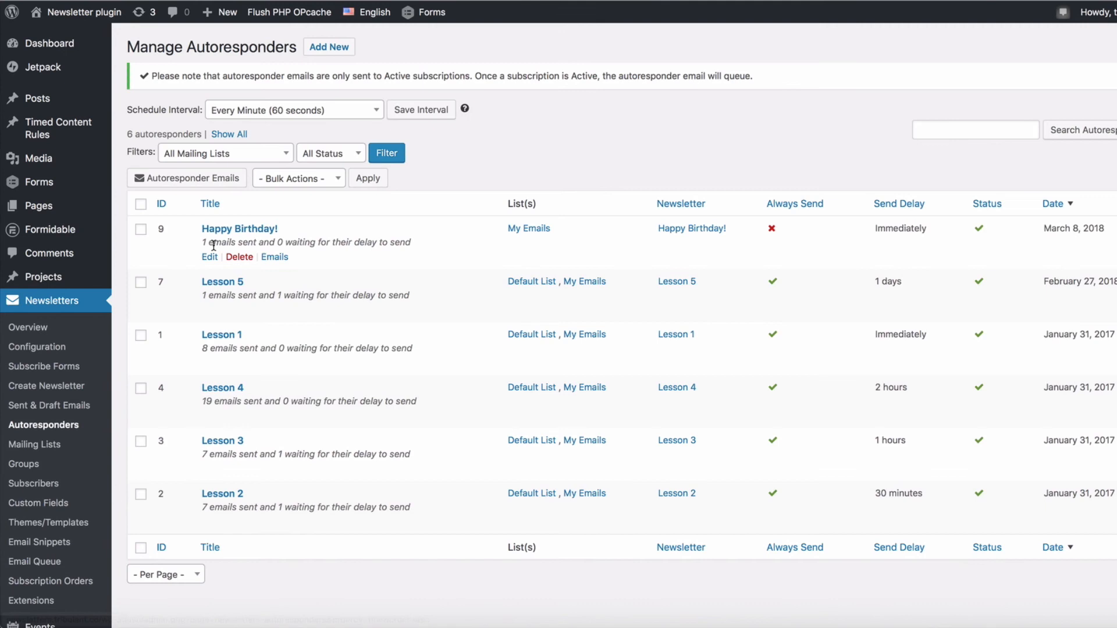